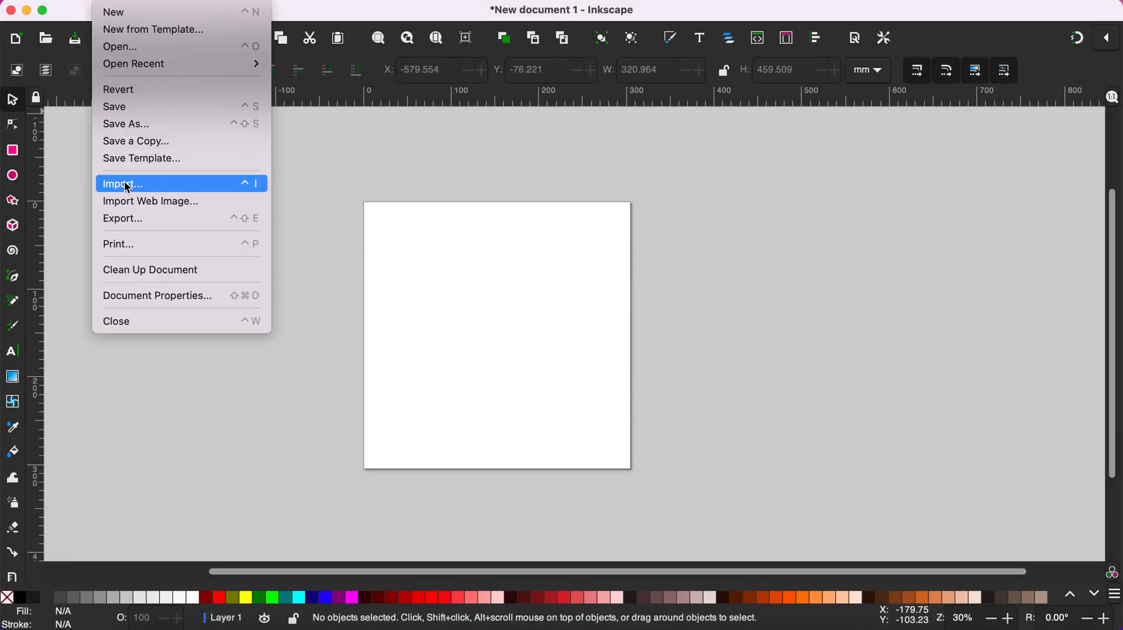
Choose Untitled_Artwork 6.jpg, the three-tree silhouette image, in the Import file chooser
left_click(122, 183)
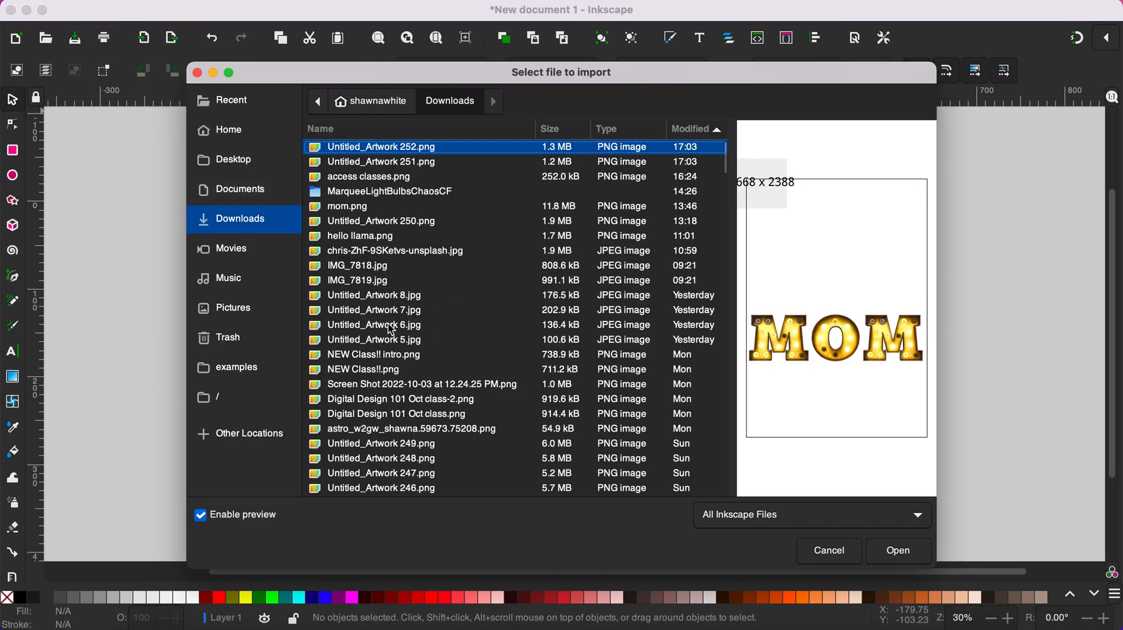
left_click(373, 325)
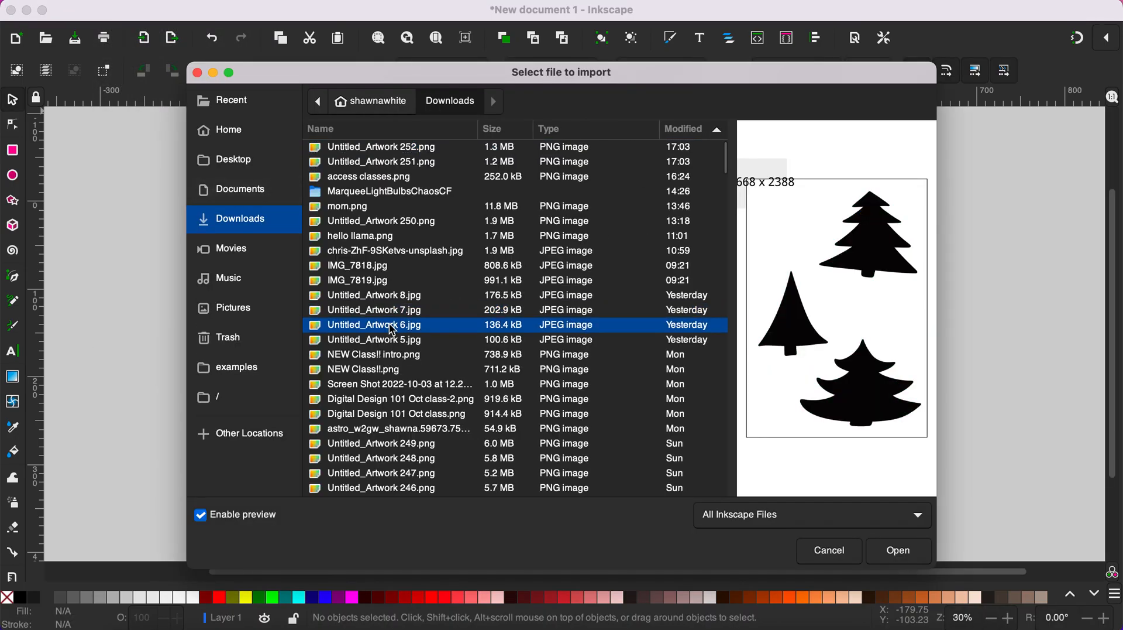
mouse_move(842, 194)
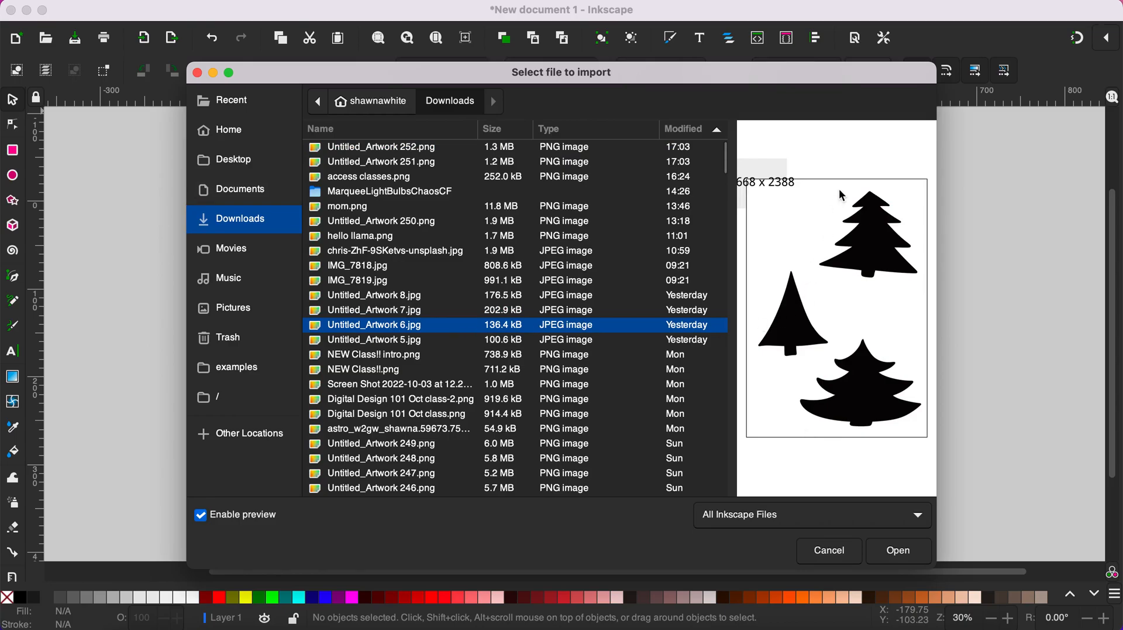
mouse_move(872, 530)
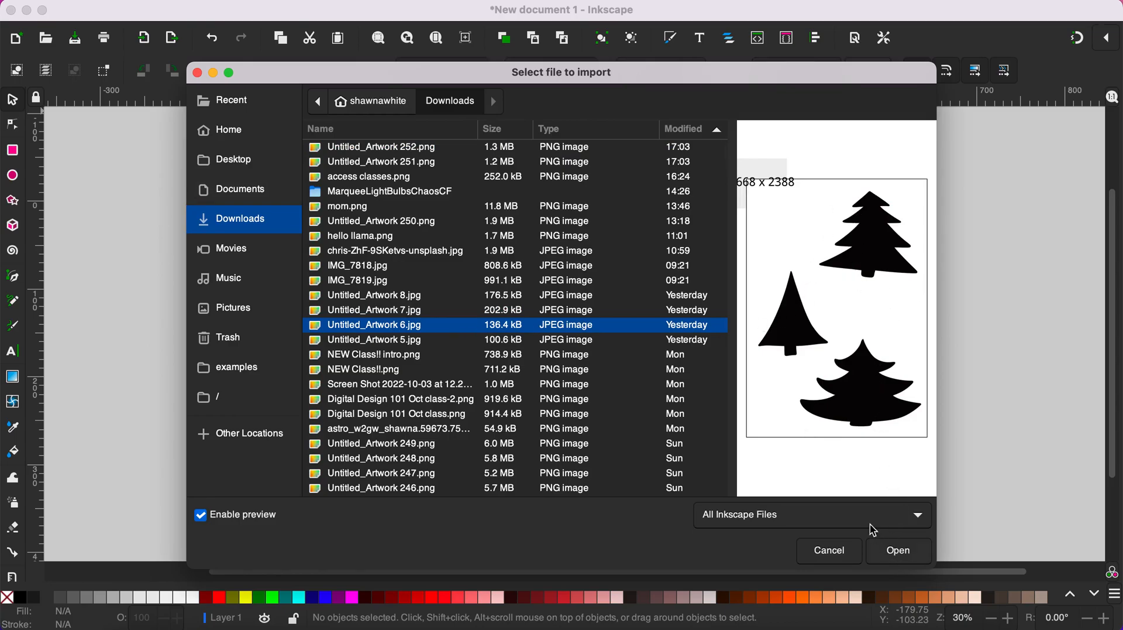
mouse_move(835, 435)
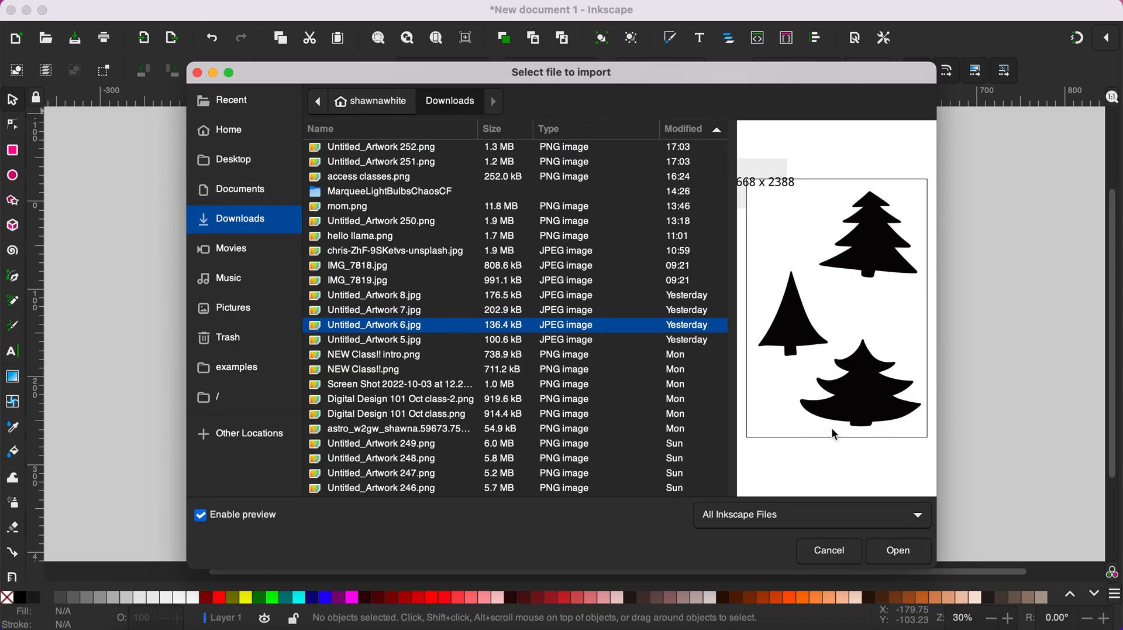
Import the three-tree JPEG into the document as an embedded image
left_click(897, 550)
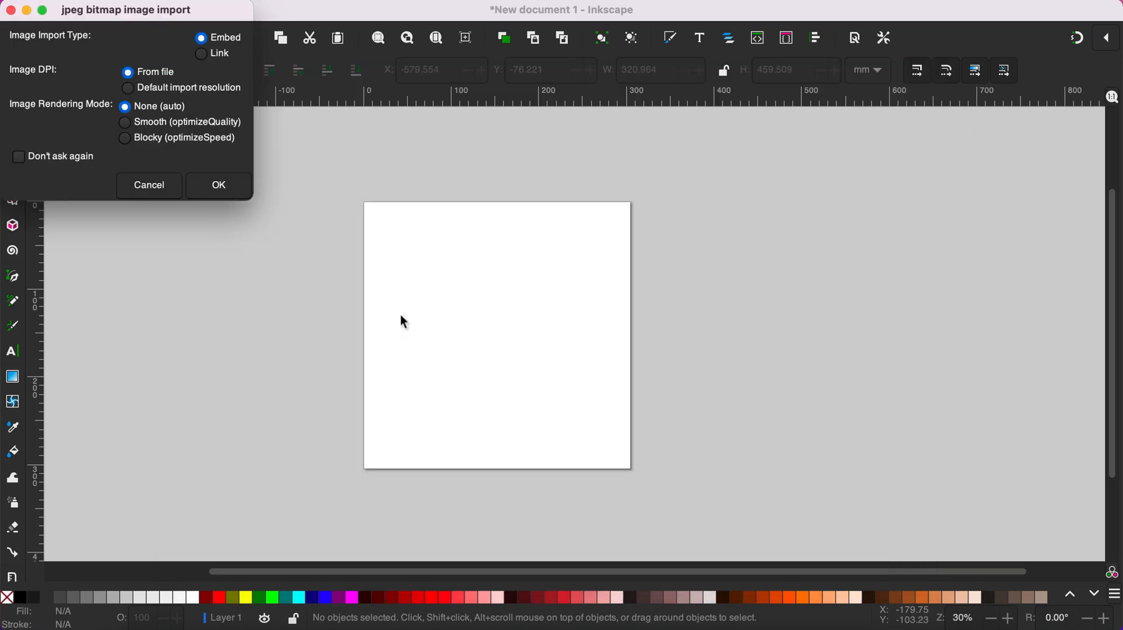
mouse_move(89, 19)
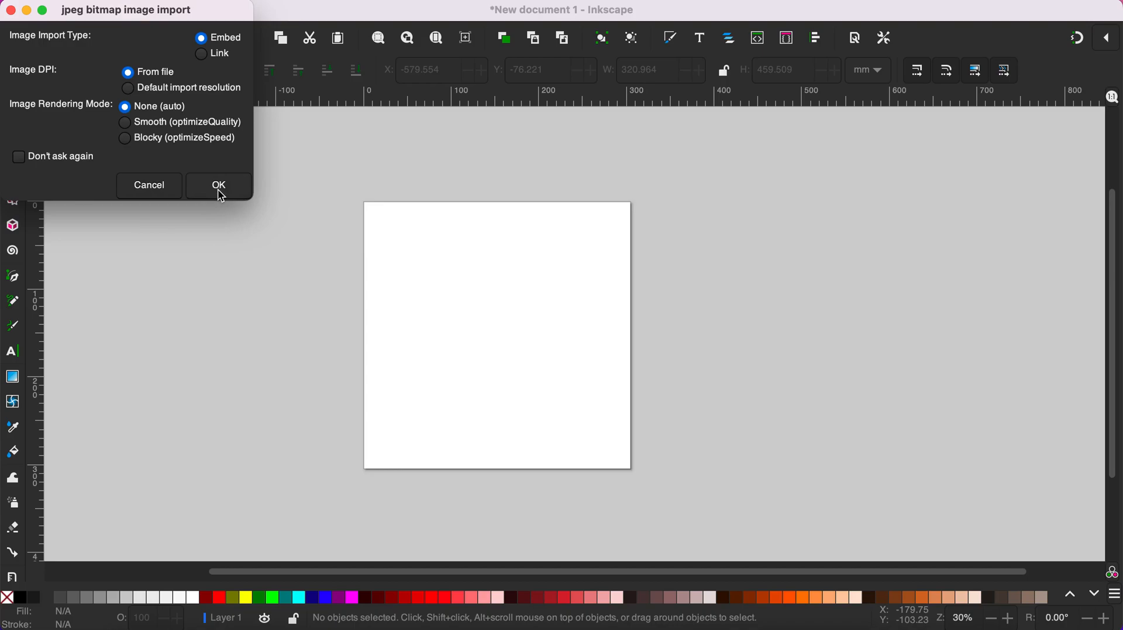
left_click(219, 185)
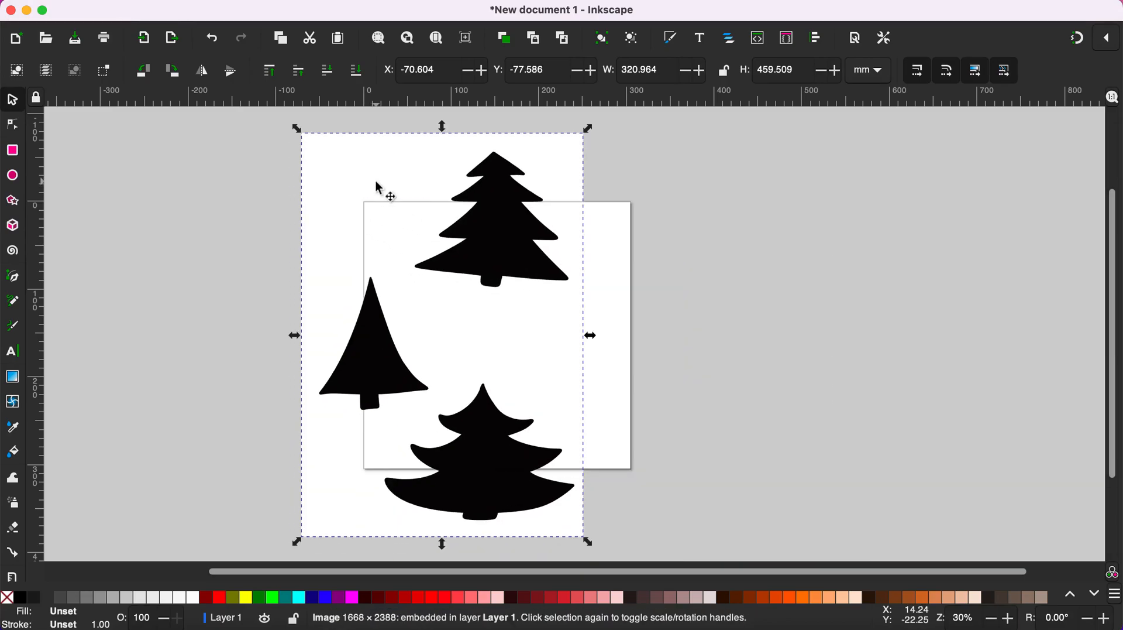
mouse_move(390, 195)
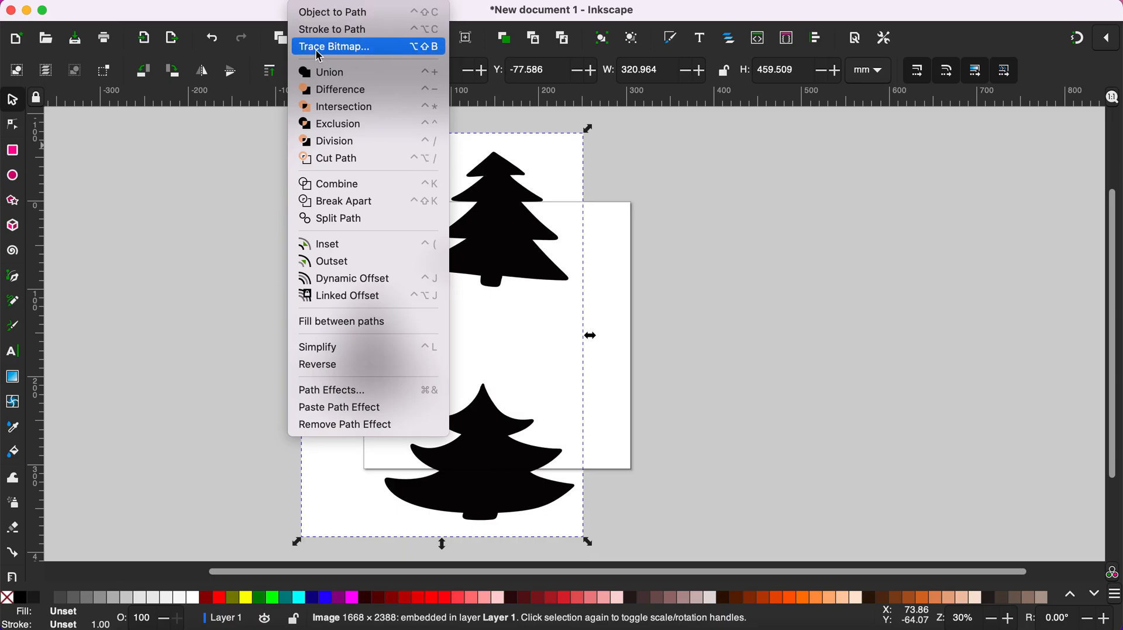
Show the context menu for the imported tree image
right_click(523, 260)
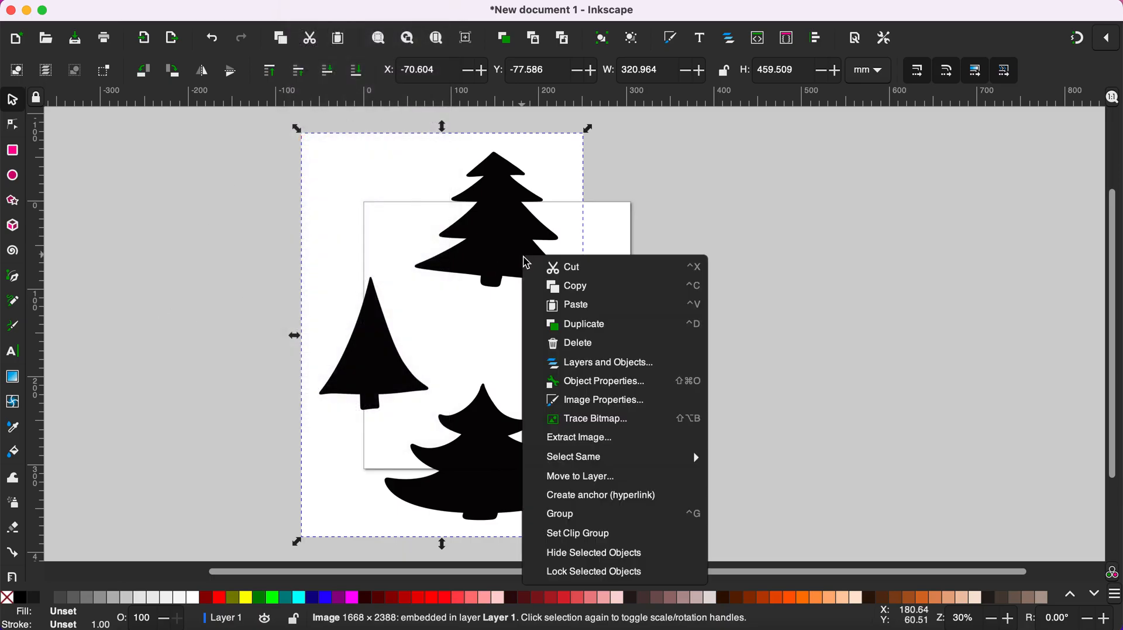
Open Trace Bitmap with a single-scan brightness preview, leaving Smooth corners on
left_click(596, 418)
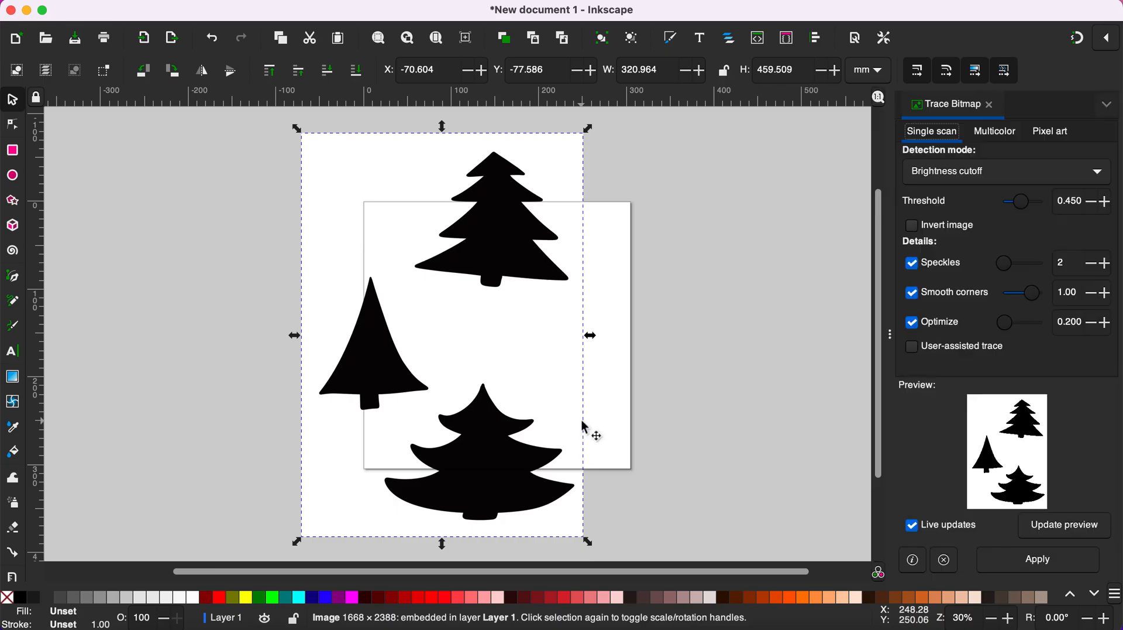
mouse_move(1006, 115)
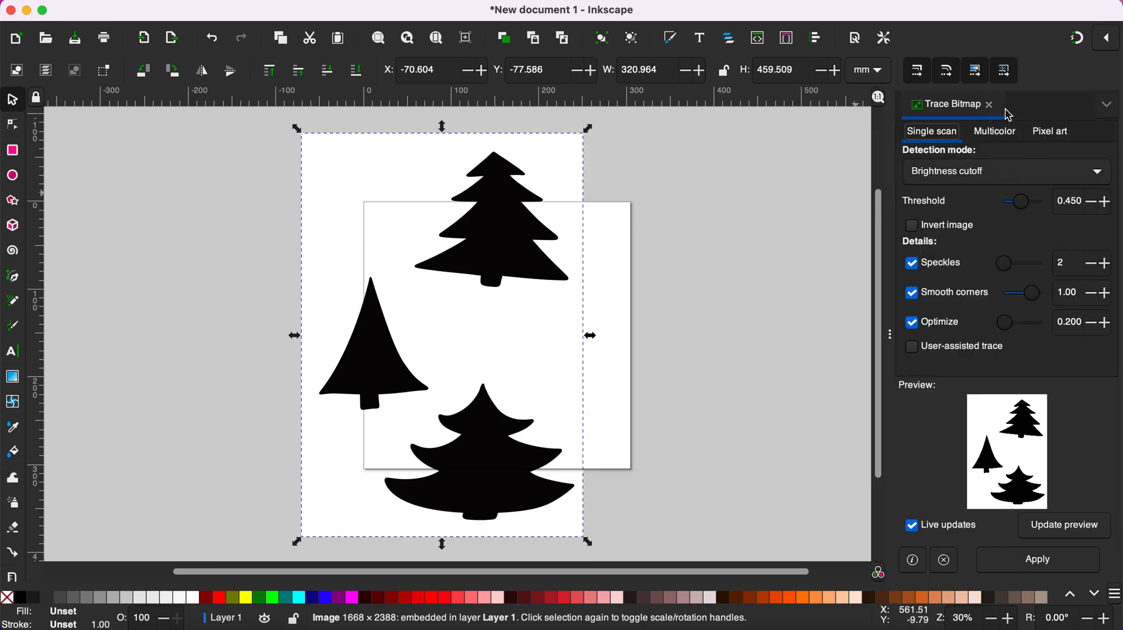
mouse_move(1032, 112)
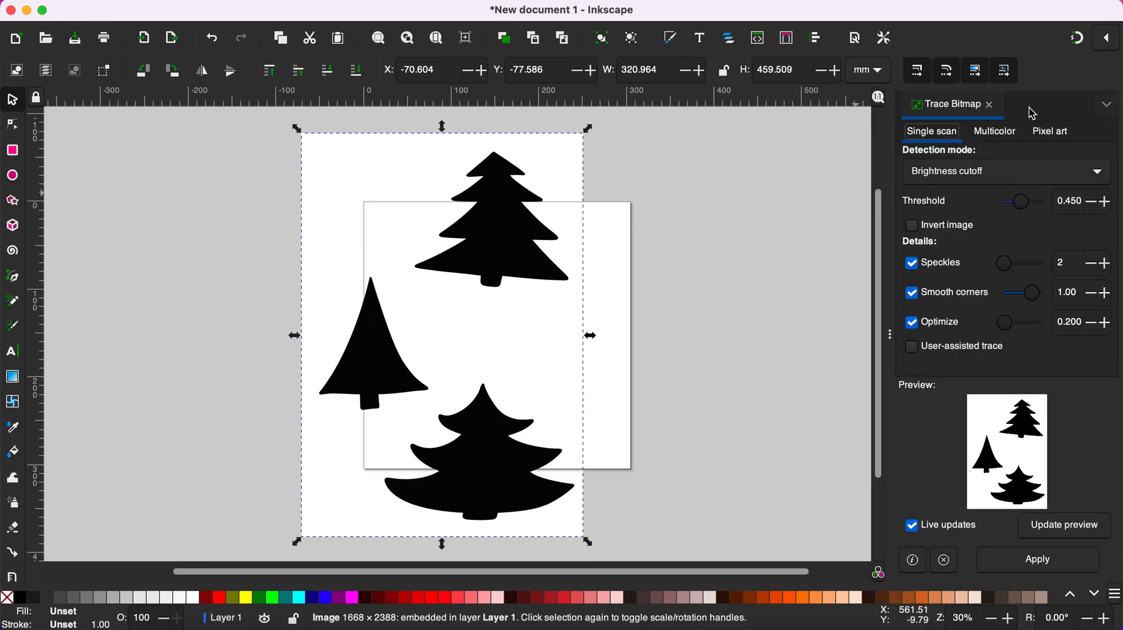
left_click(912, 291)
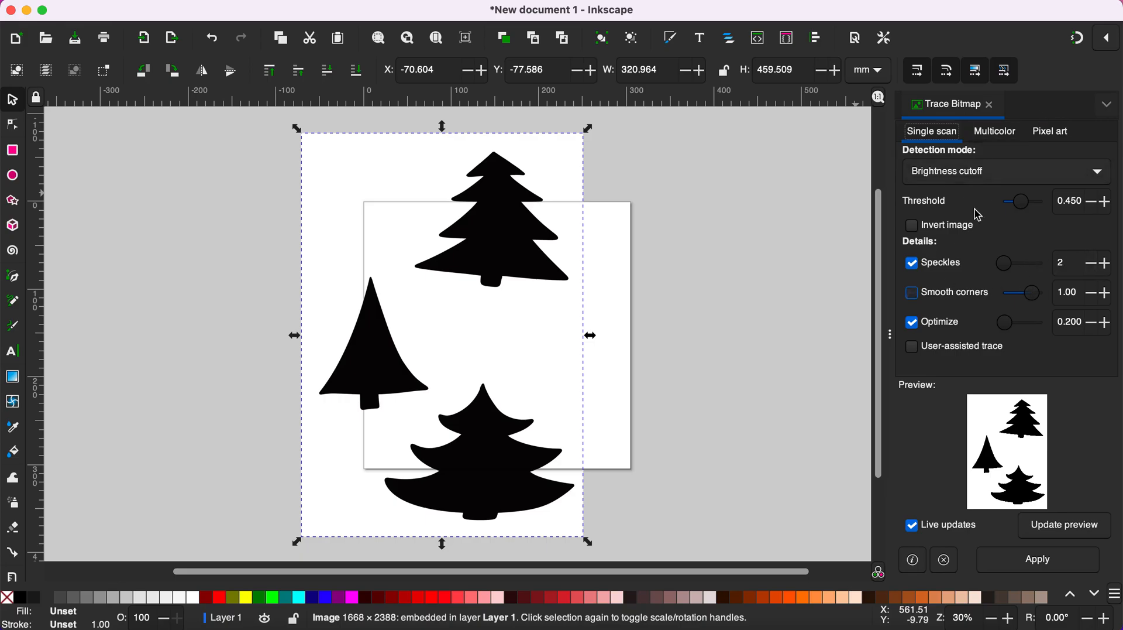
left_click(912, 292)
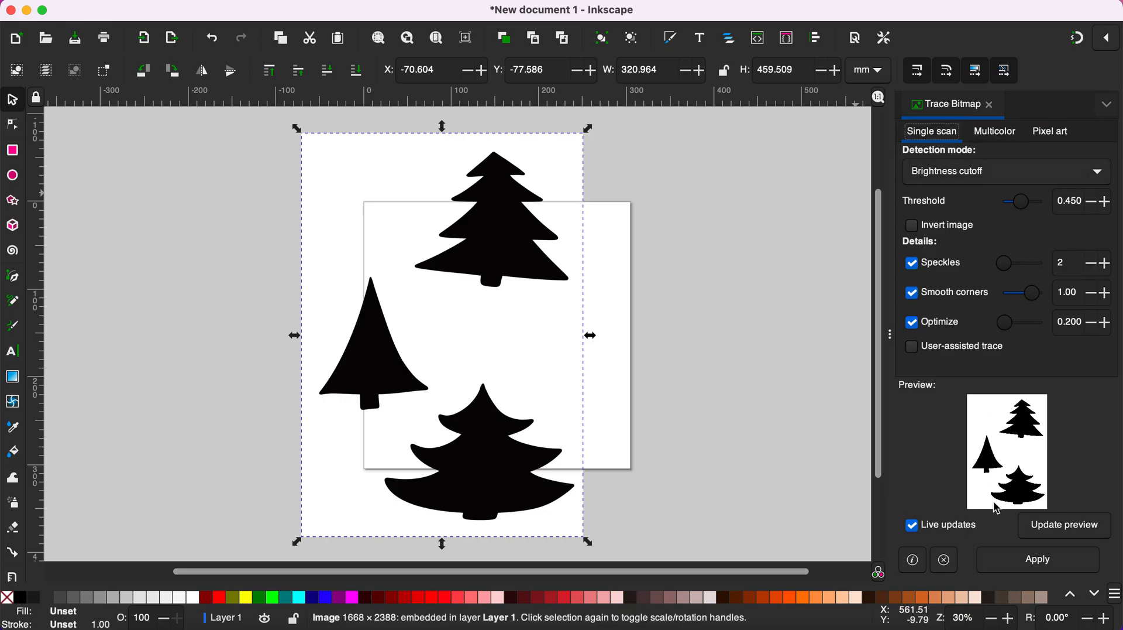
mouse_move(955, 532)
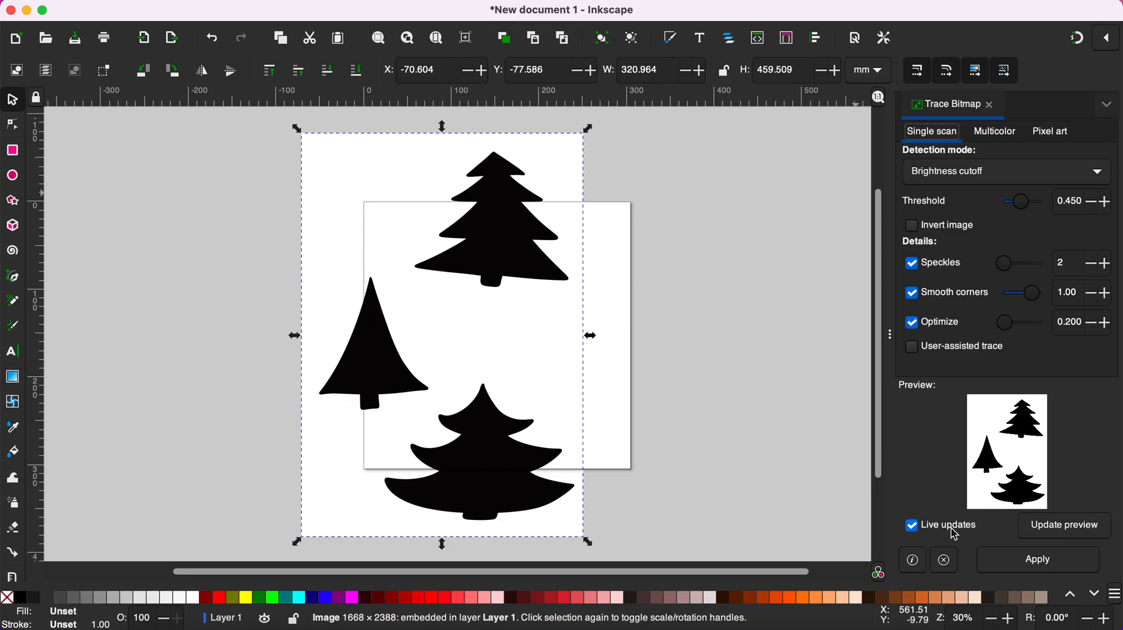
mouse_move(1037, 437)
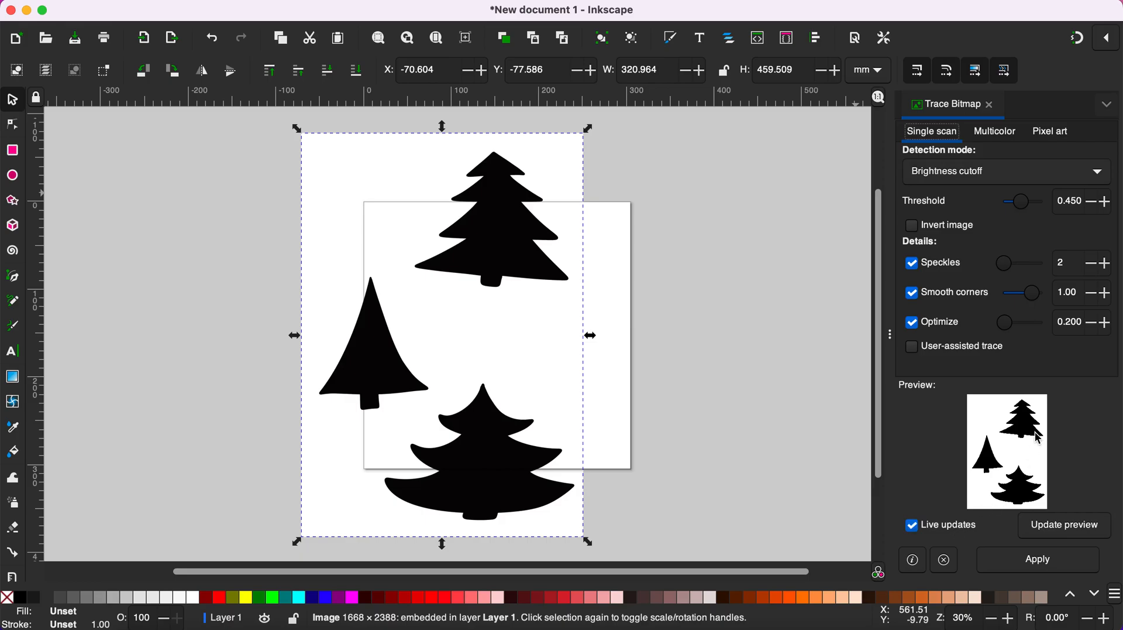
mouse_move(1035, 444)
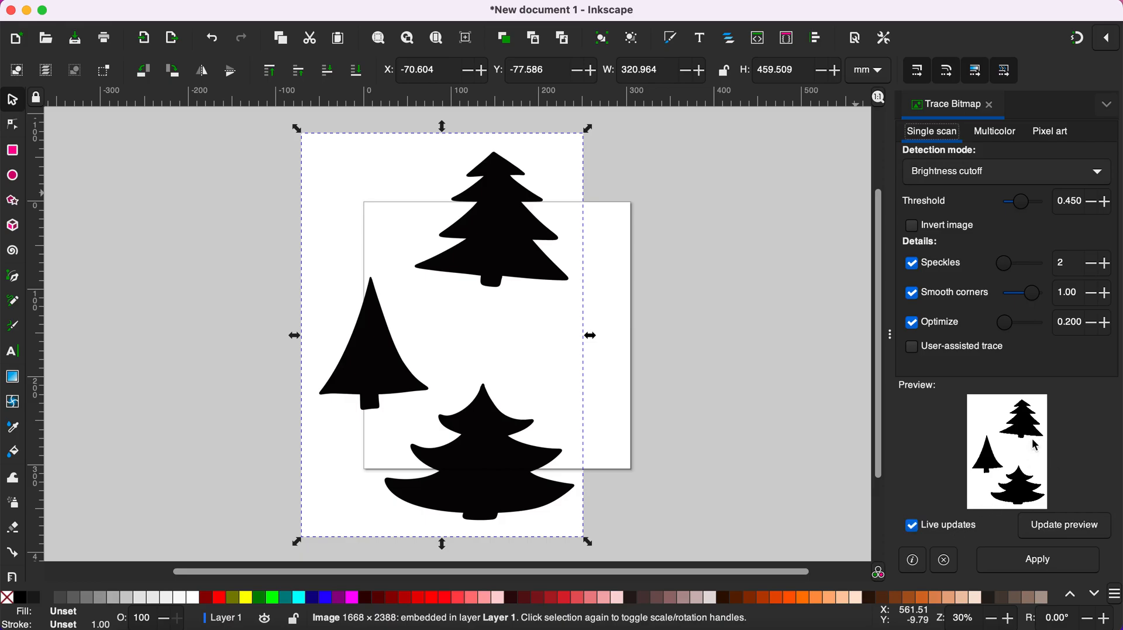
mouse_move(1050, 488)
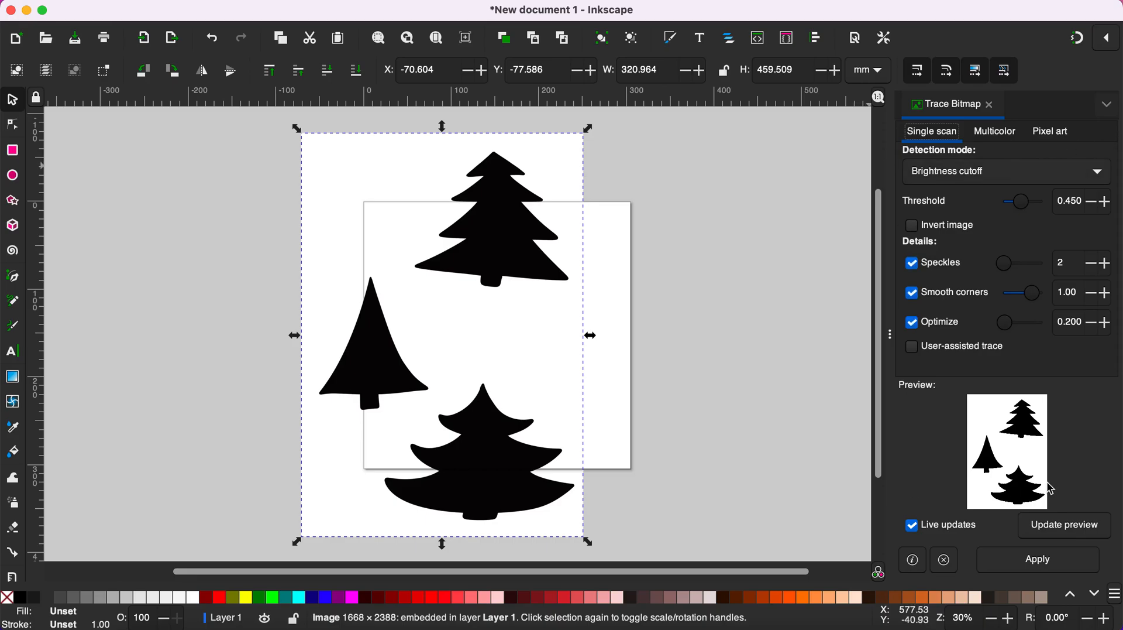
mouse_move(1089, 220)
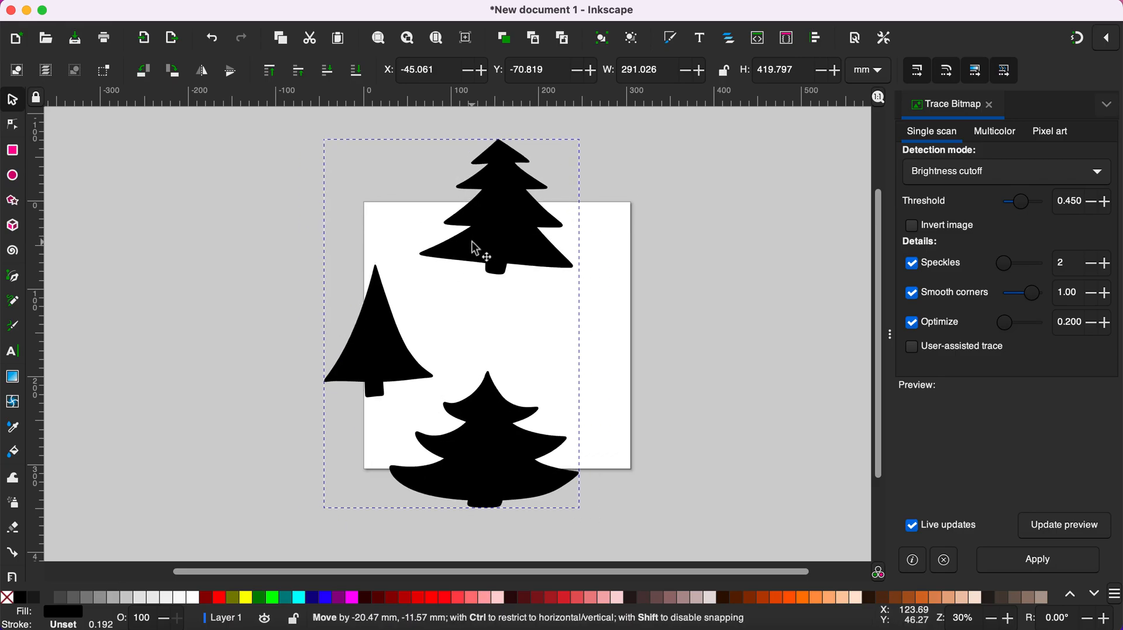
Break the traced tree path apart into three separate tree paths
left_click(323, 13)
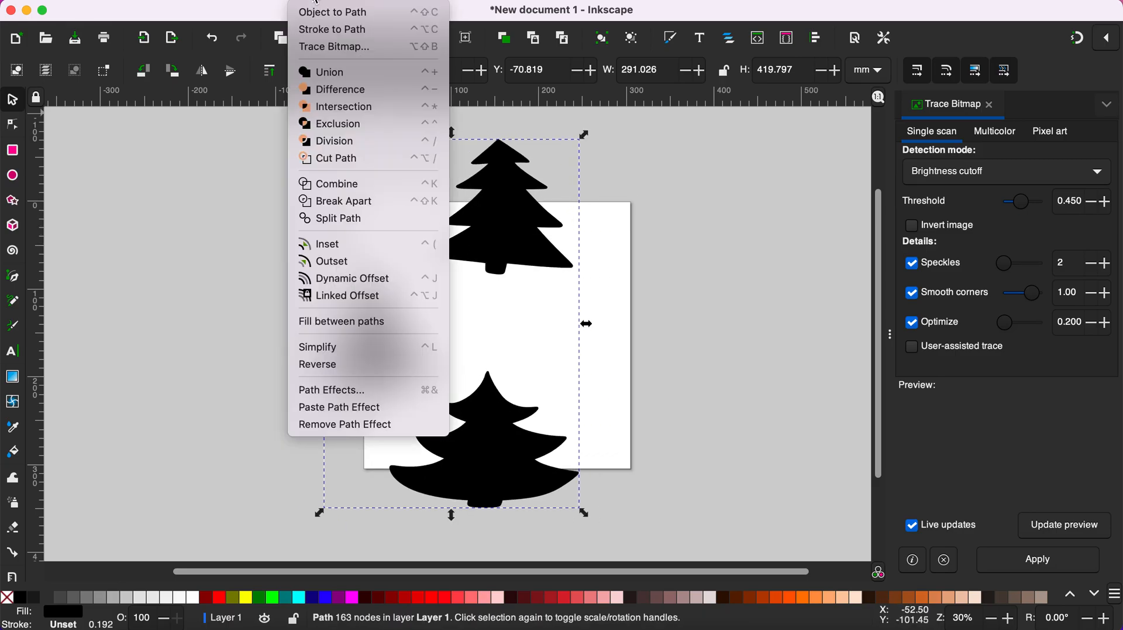
mouse_move(350, 201)
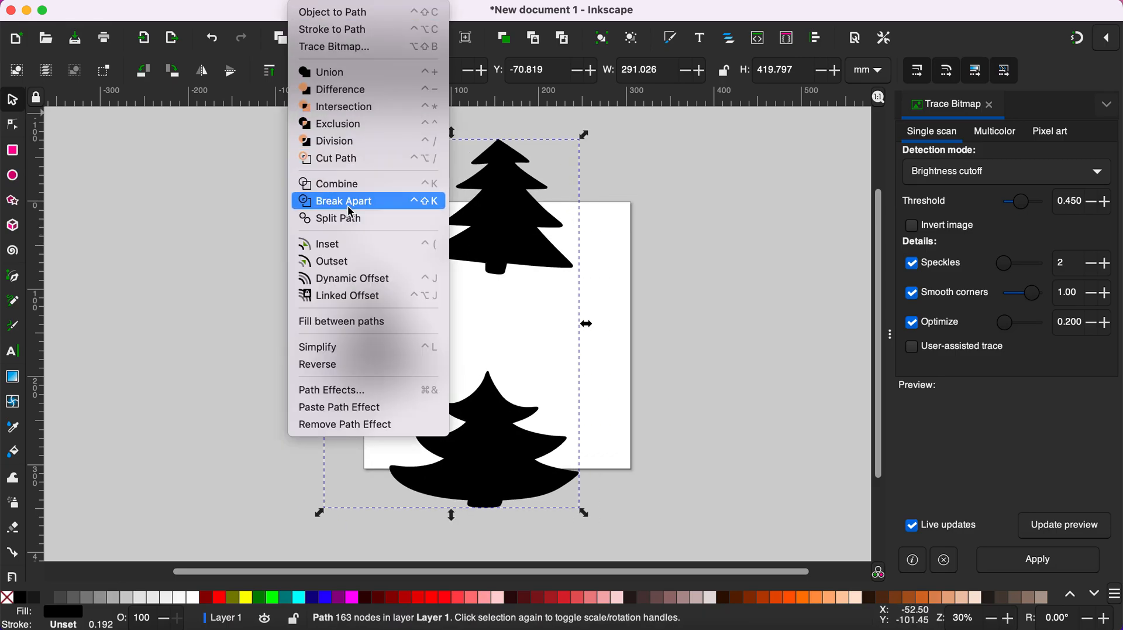
left_click(344, 200)
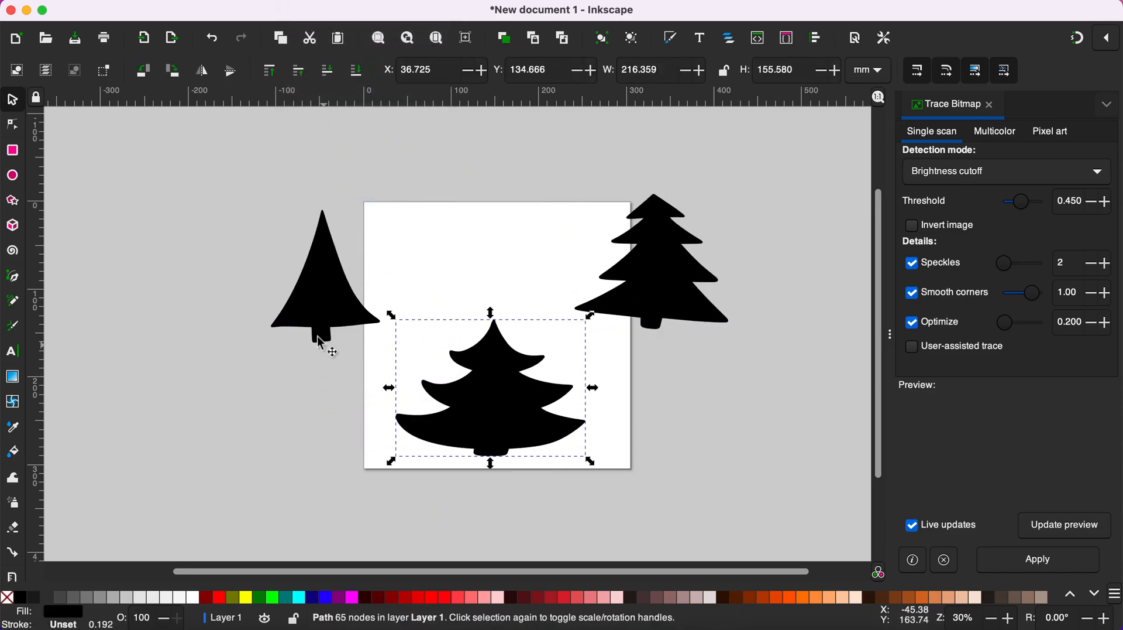
Move the wide tree into the row along the top of the page and deselect
left_click(652, 265)
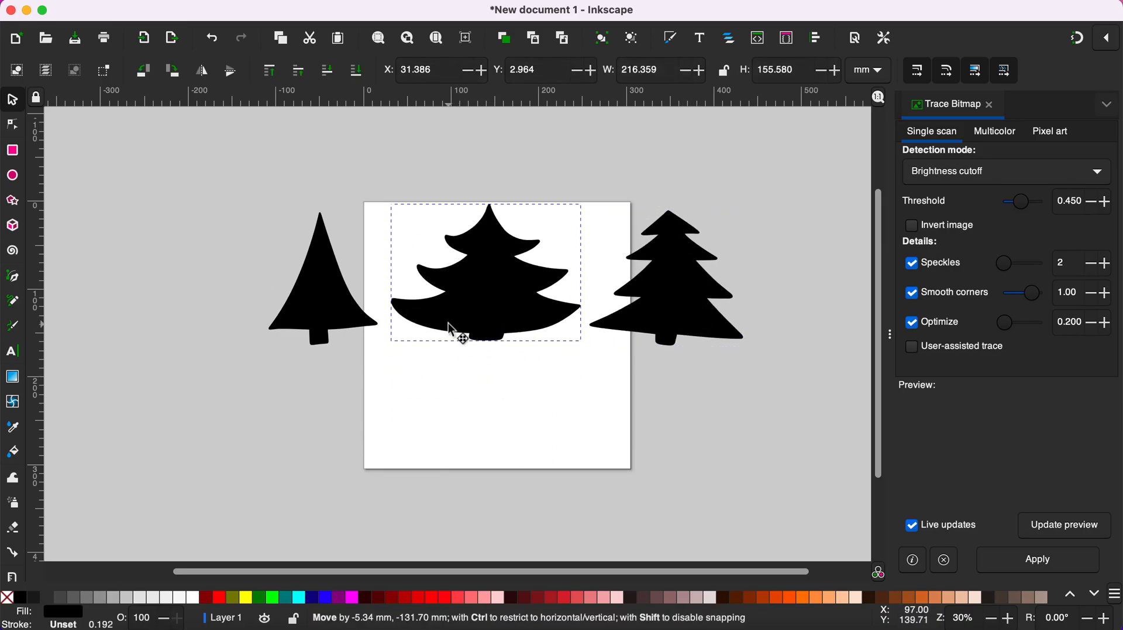
left_click(458, 455)
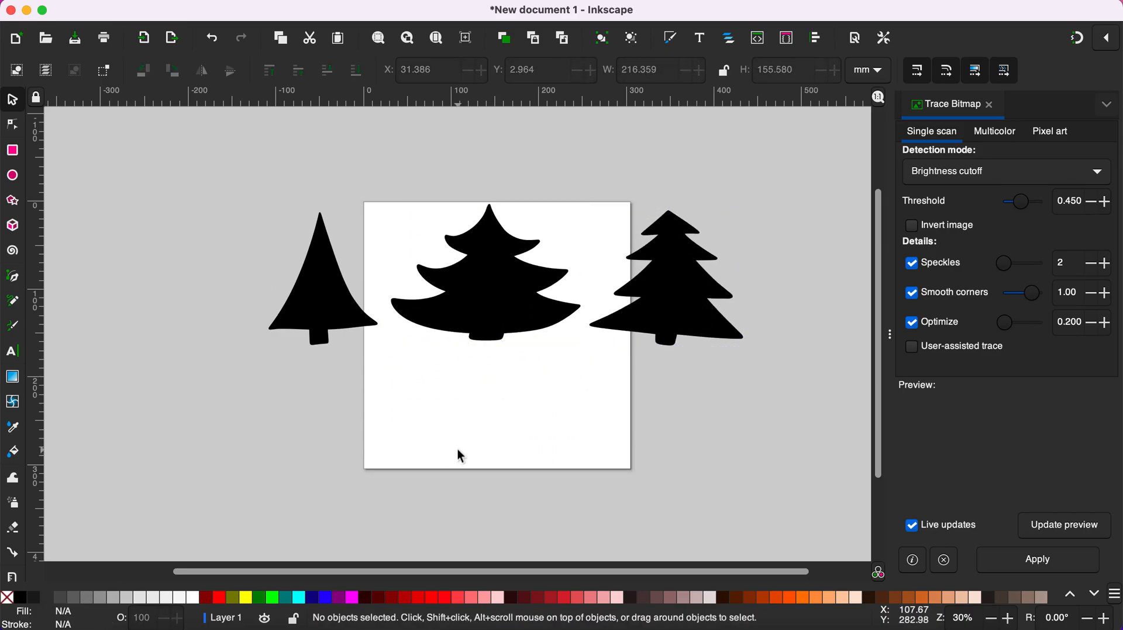